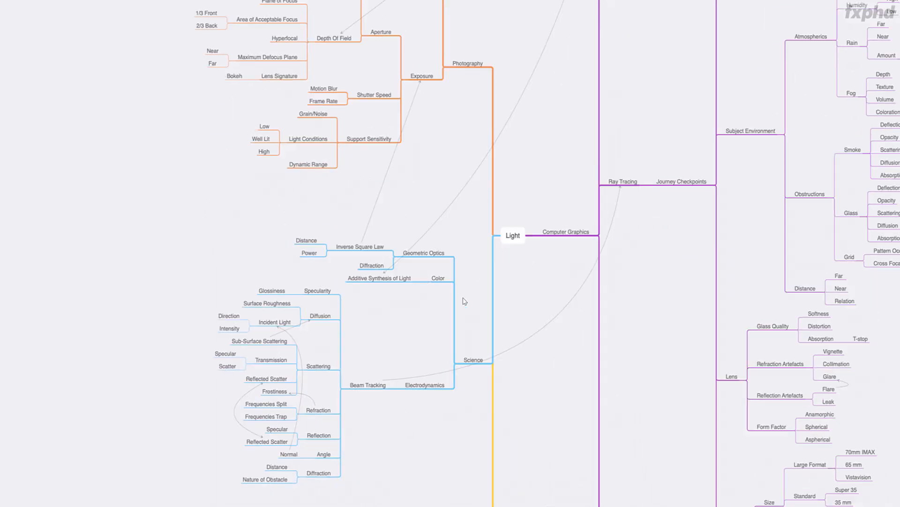
Scroll to bring Caravaggio's Saint Jerome Writing (Read2) into Viewer1
scroll("down", 3)
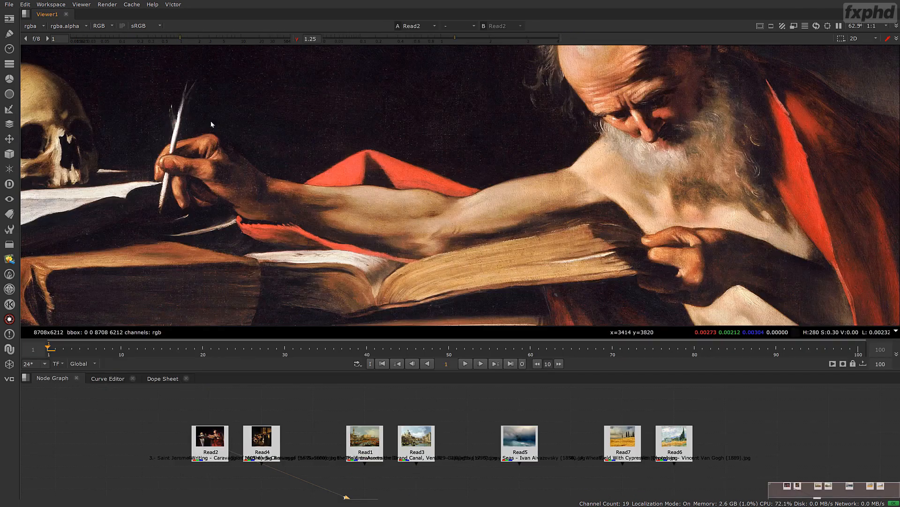
mouse_move(658, 67)
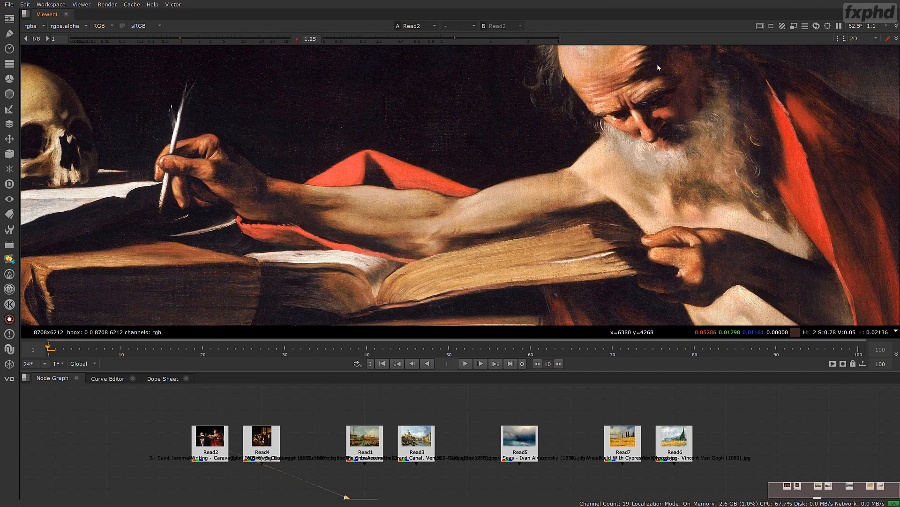
mouse_move(638, 123)
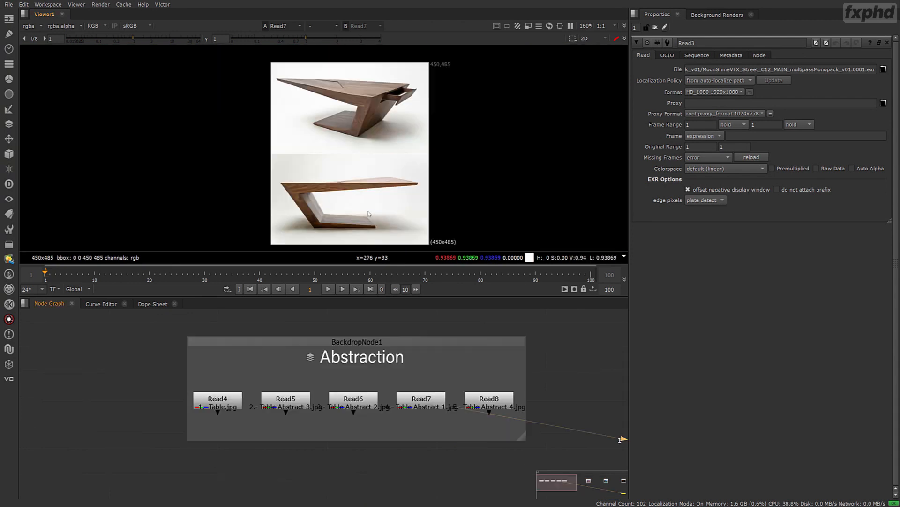
View another abstract table reference, then open V_SliceTool2's slice settings for the portrait
left_click(489, 399)
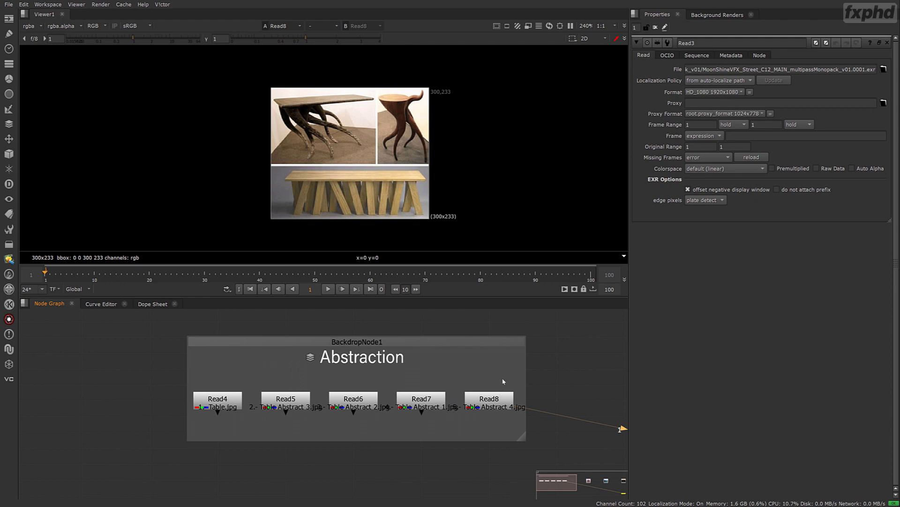
mouse_move(338, 194)
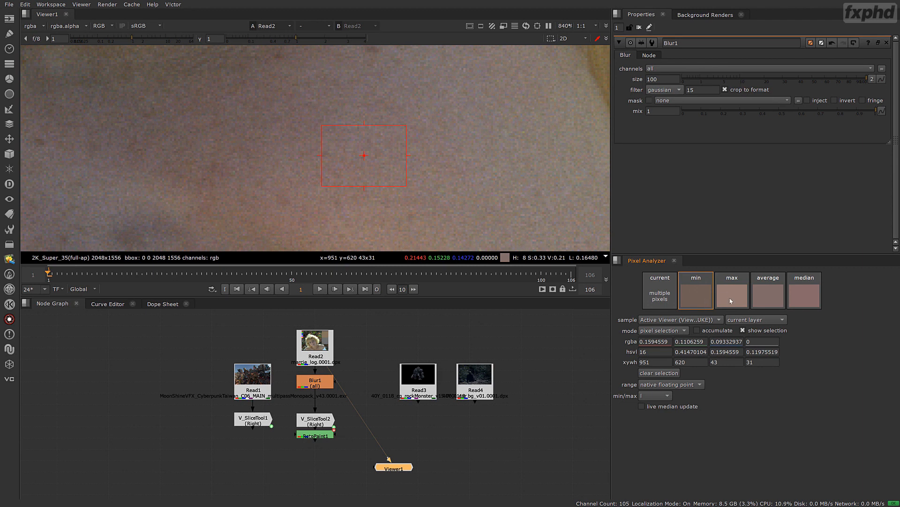
double_click(314, 418)
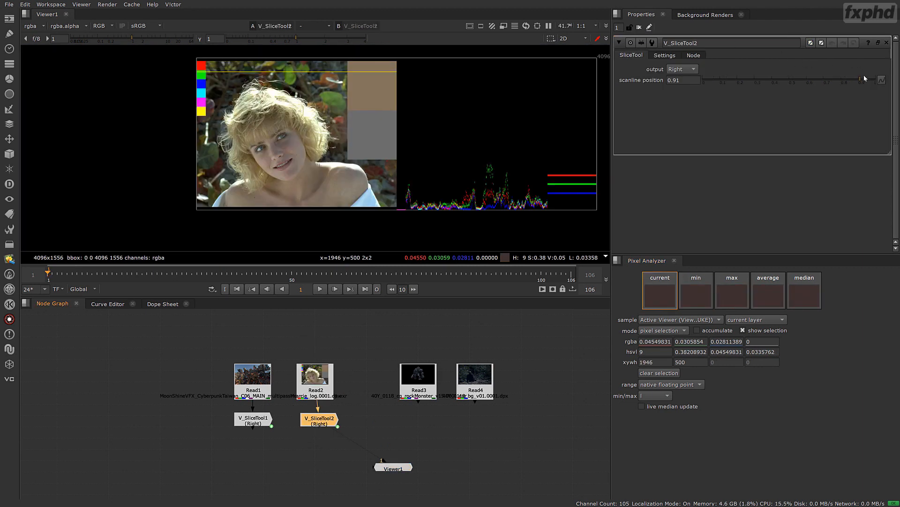
Move the V_SliceTool2 scanline position to 0.42 and study the waveform
left_click_drag(862, 79, 775, 79)
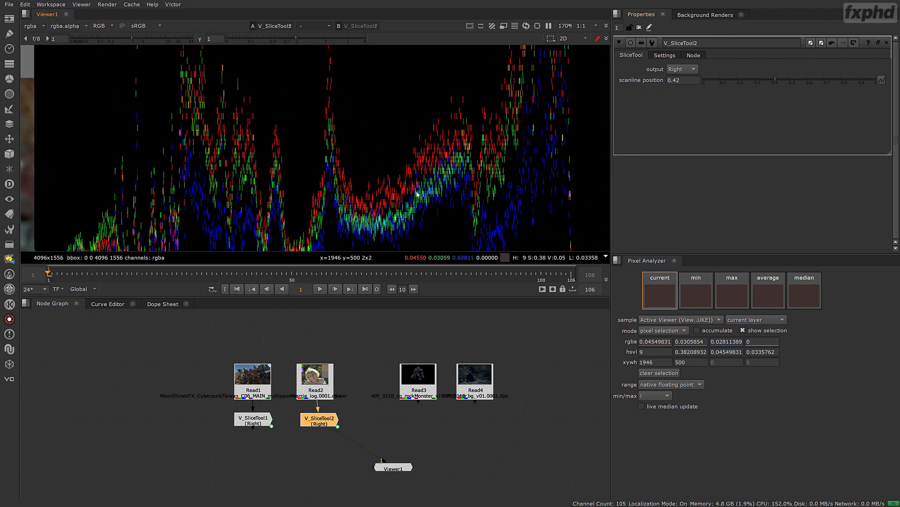
mouse_move(410, 191)
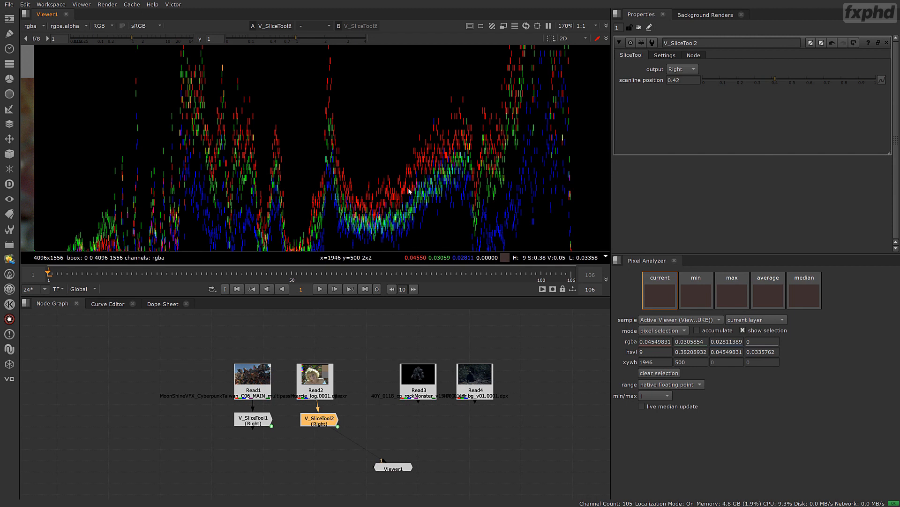